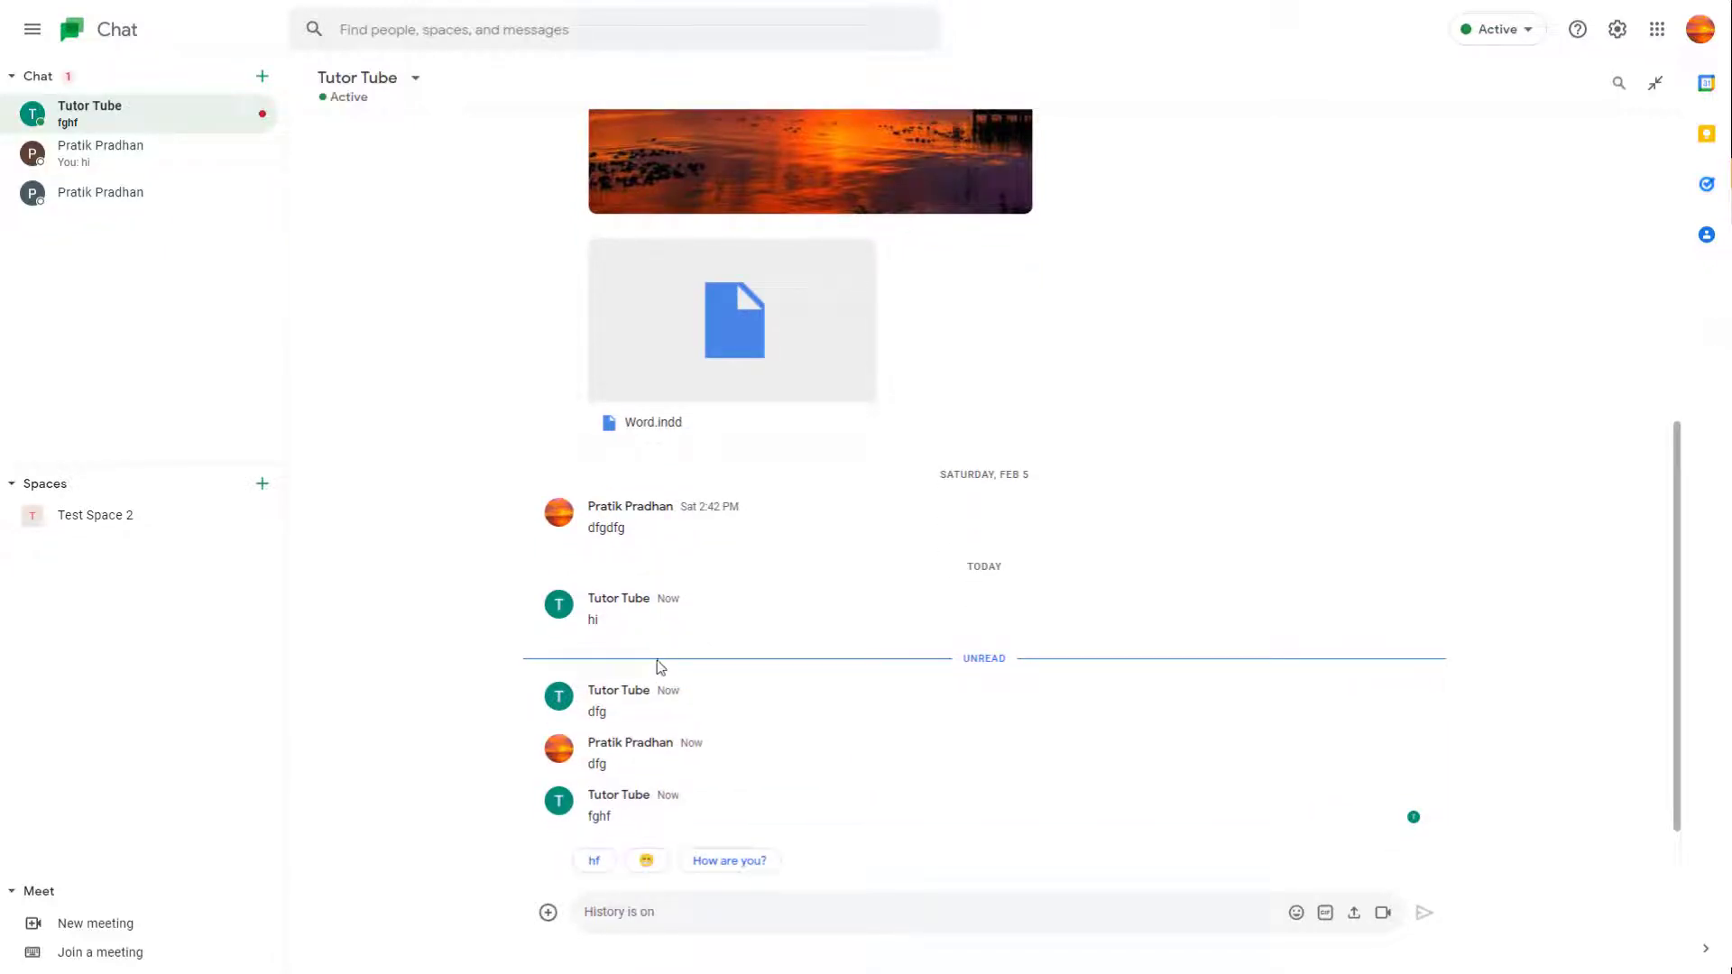
mouse_move(69, 122)
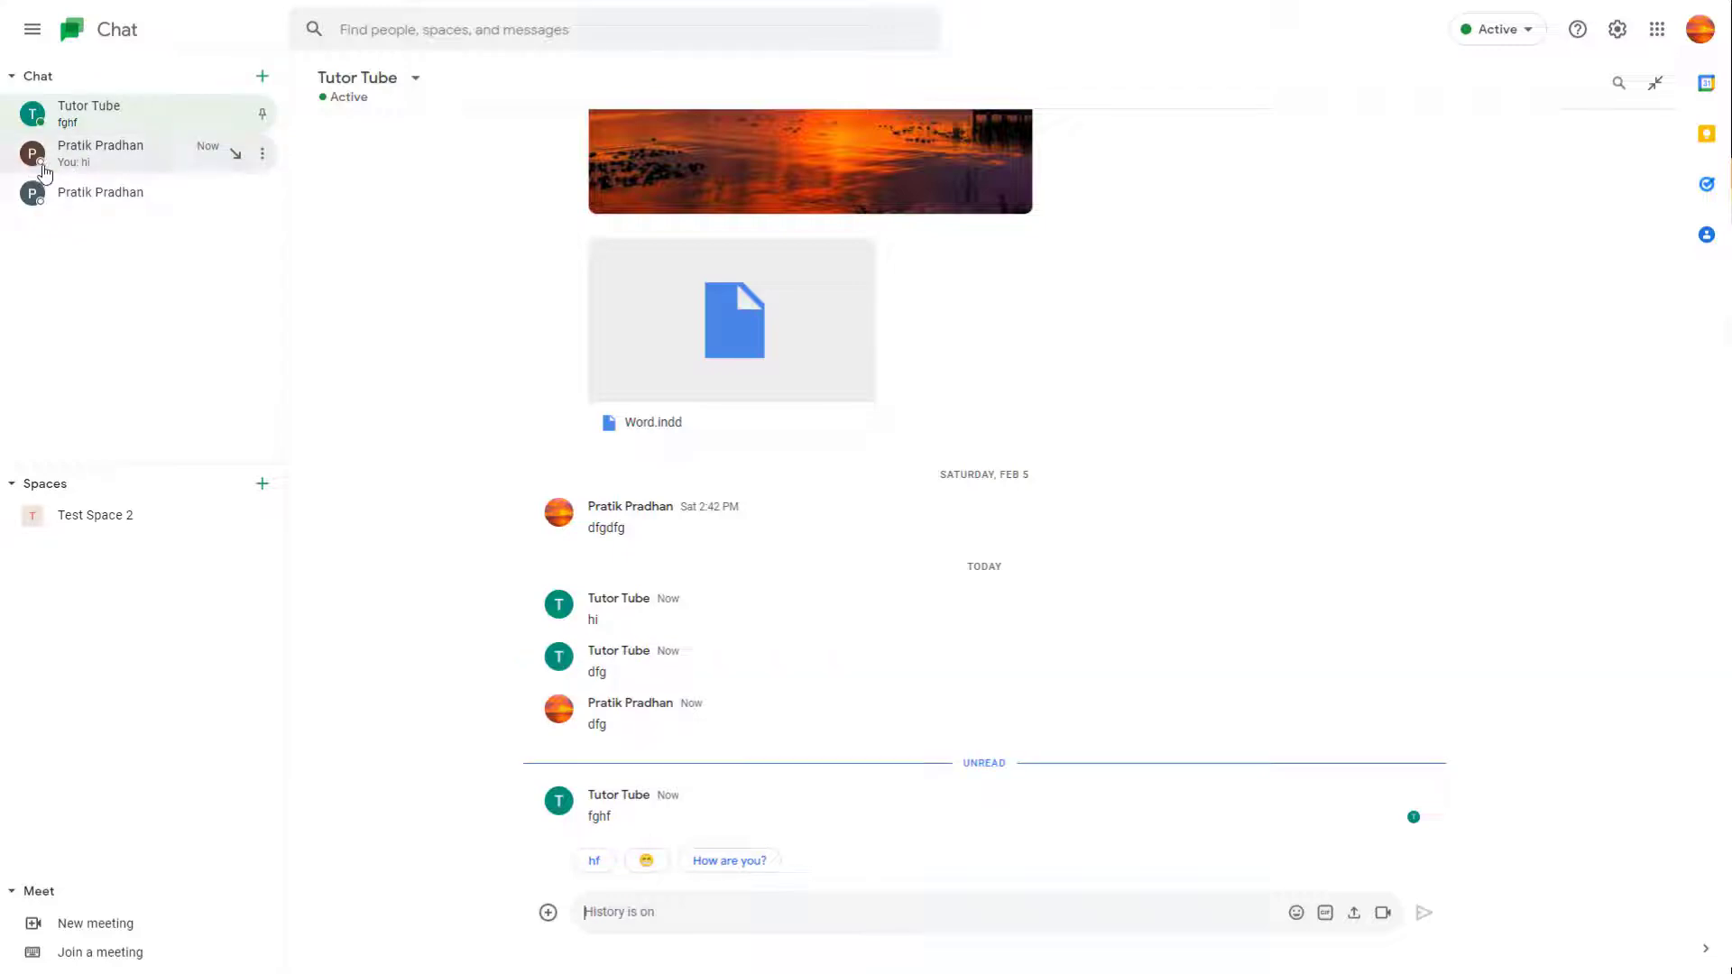
left_click(99, 193)
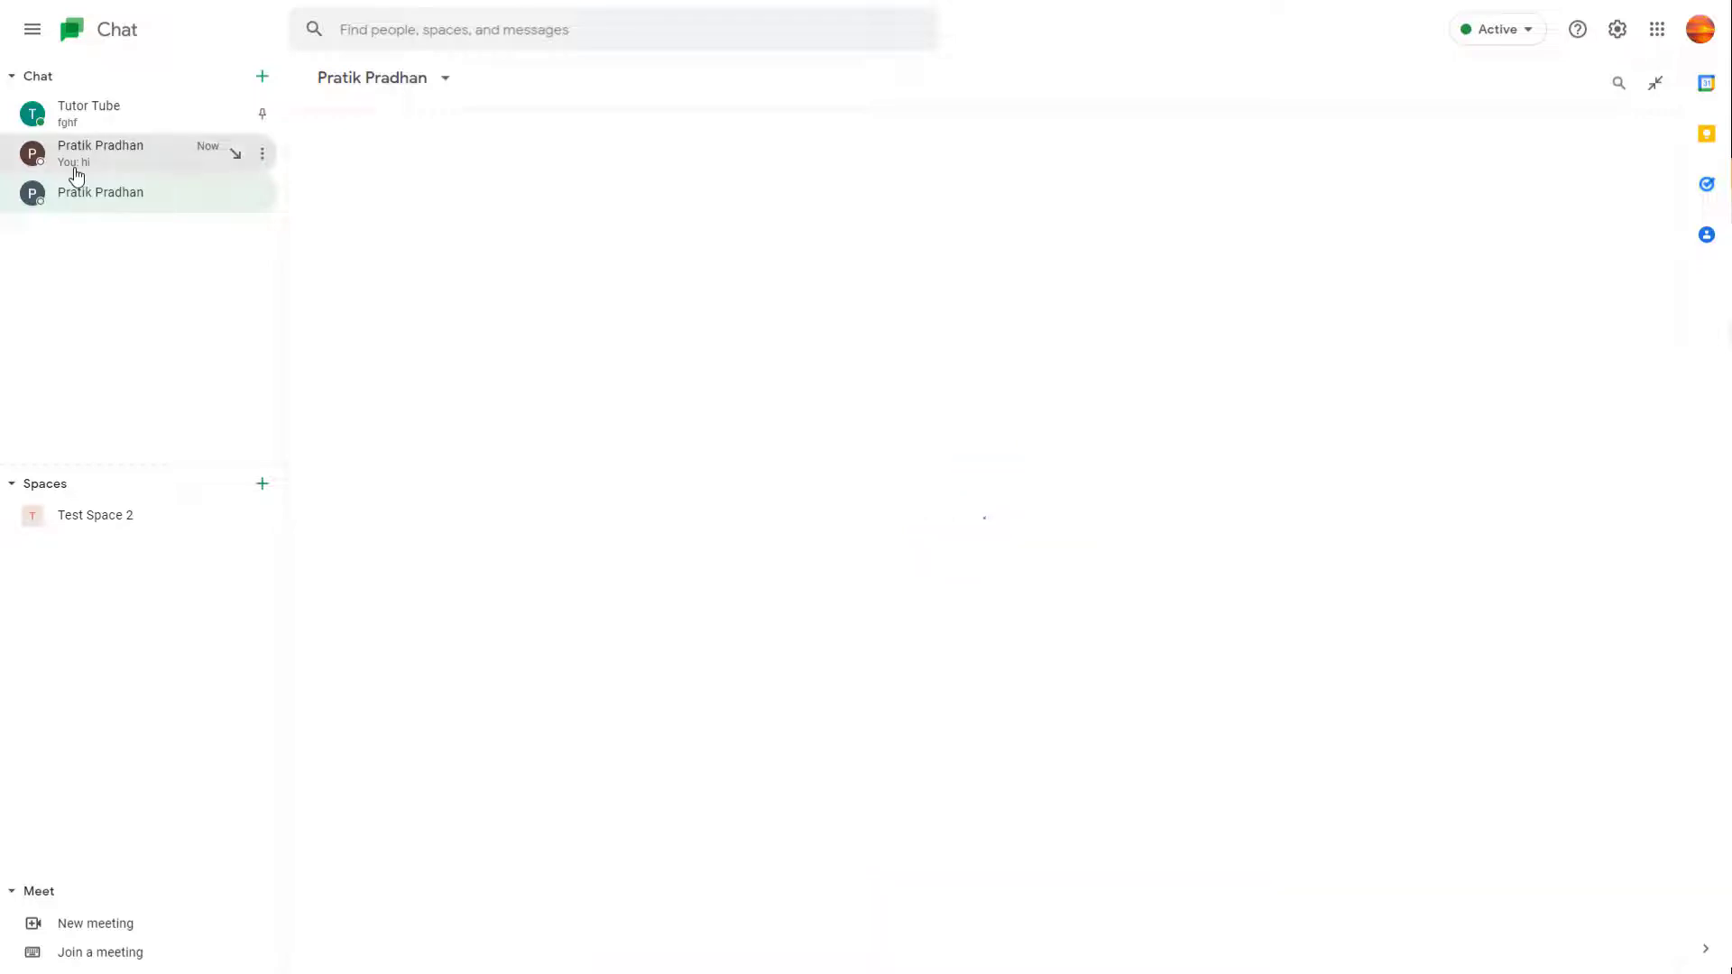
left_click(88, 114)
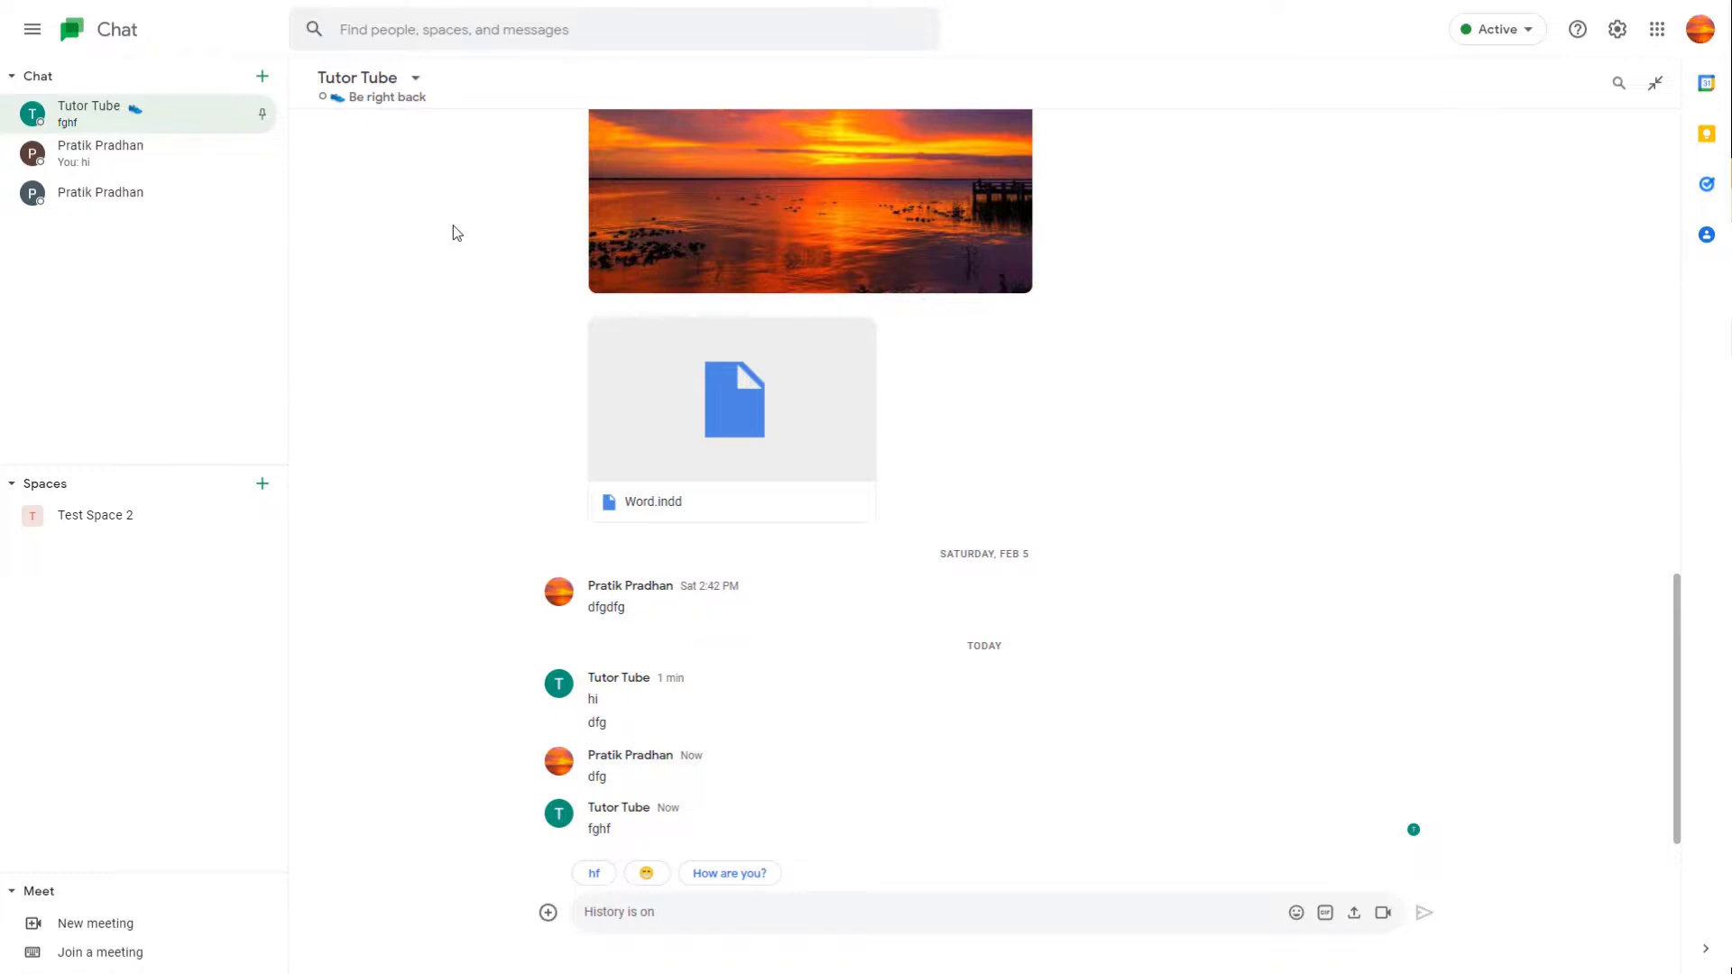
mouse_move(461, 232)
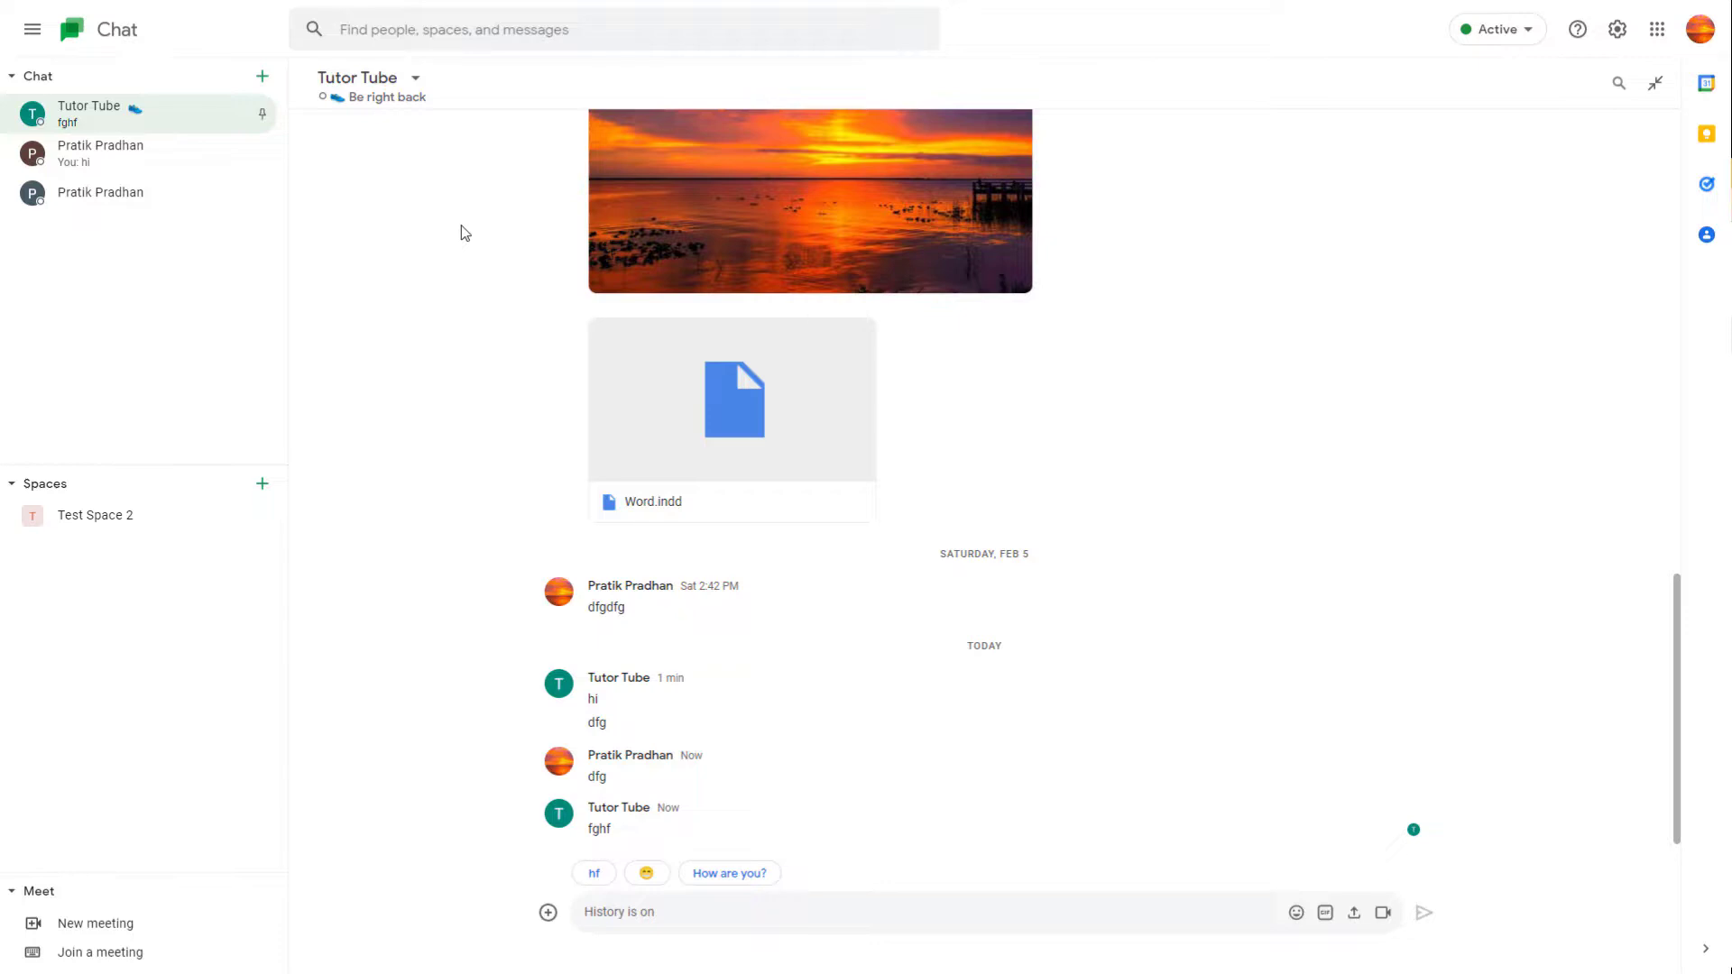
mouse_move(419, 240)
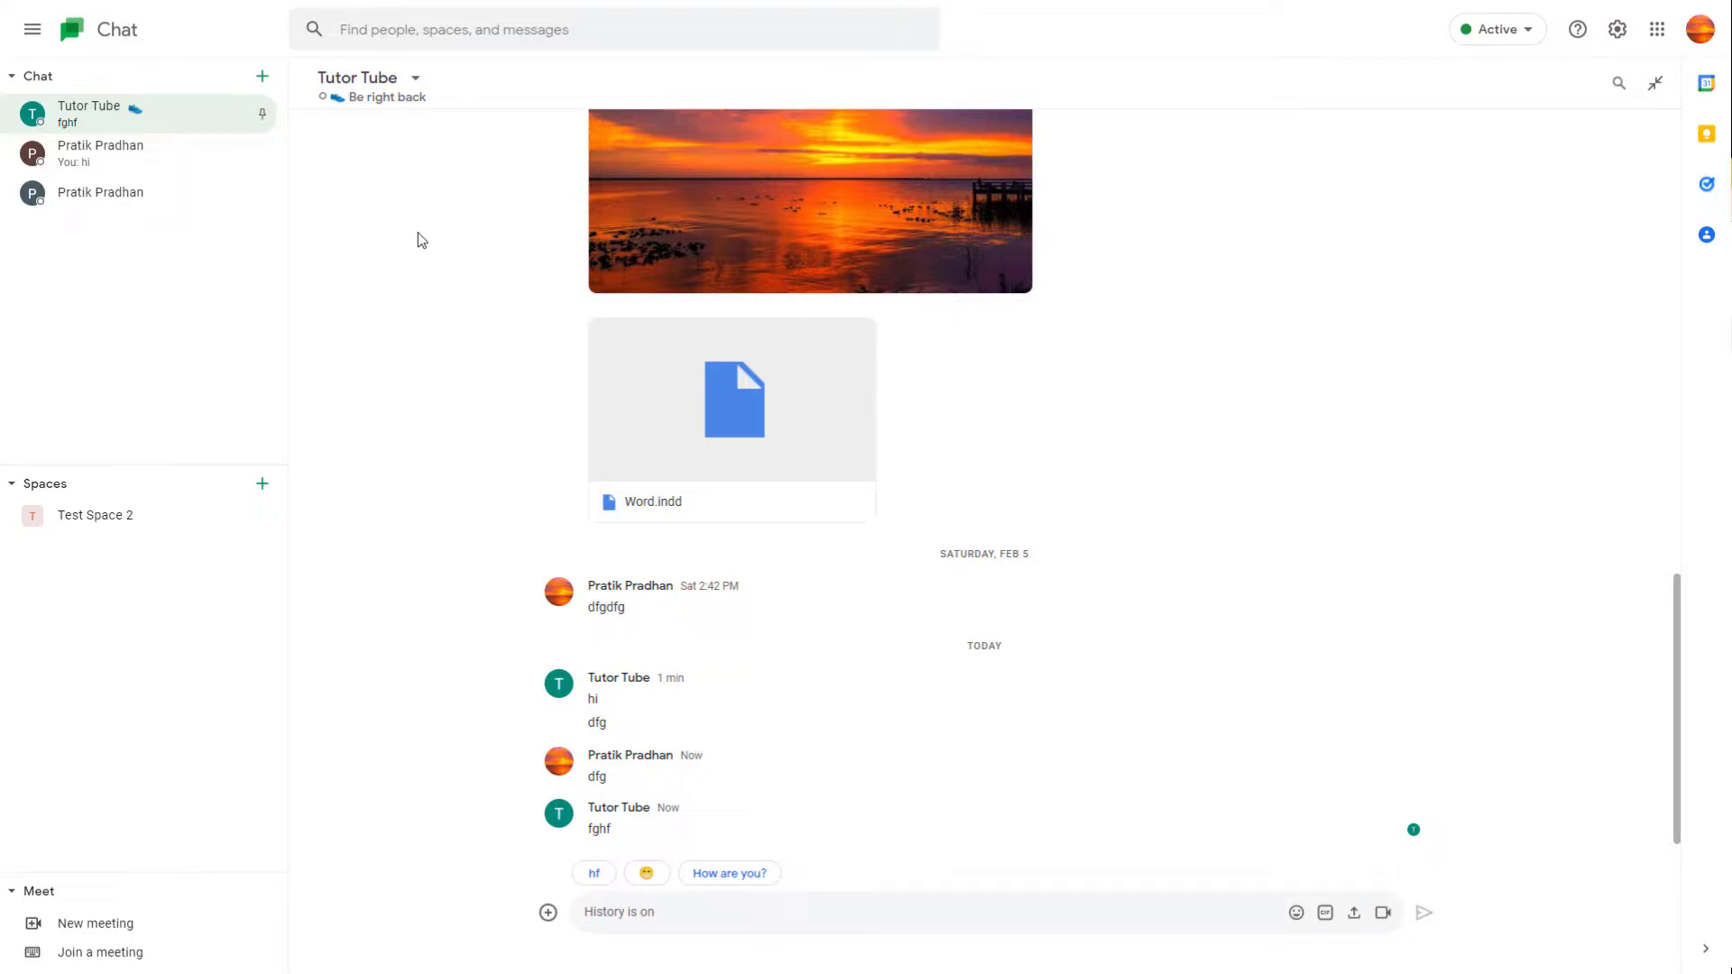